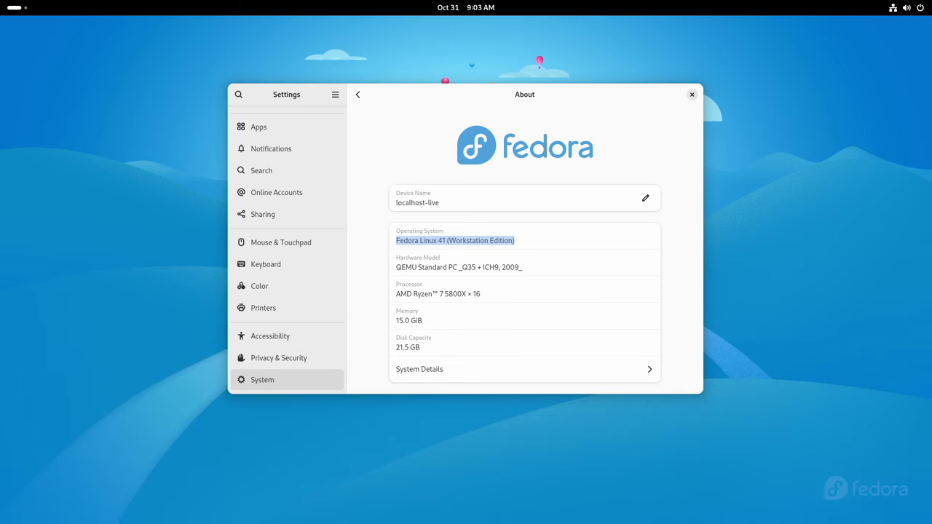
# Switch the desktop to the Dark style from the Appearance panel and close Settings.
pyautogui.click(691, 95)
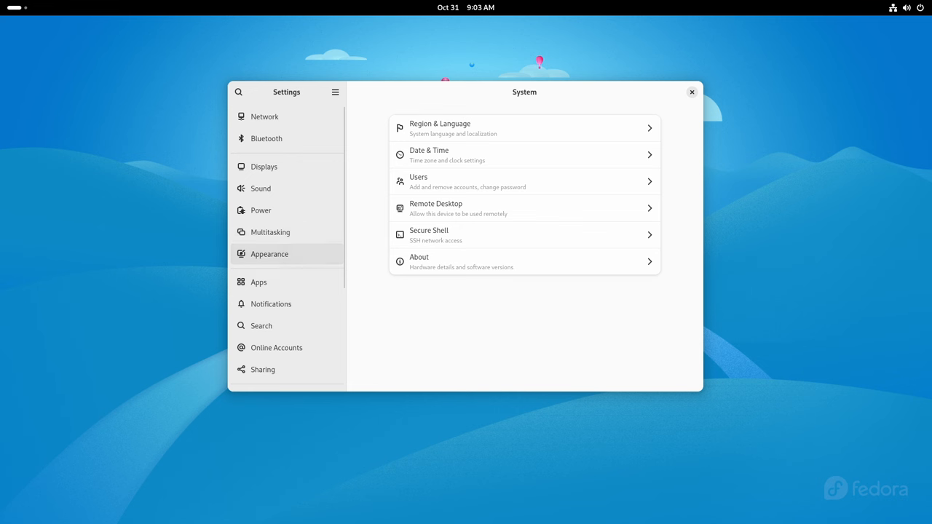
pyautogui.click(269, 253)
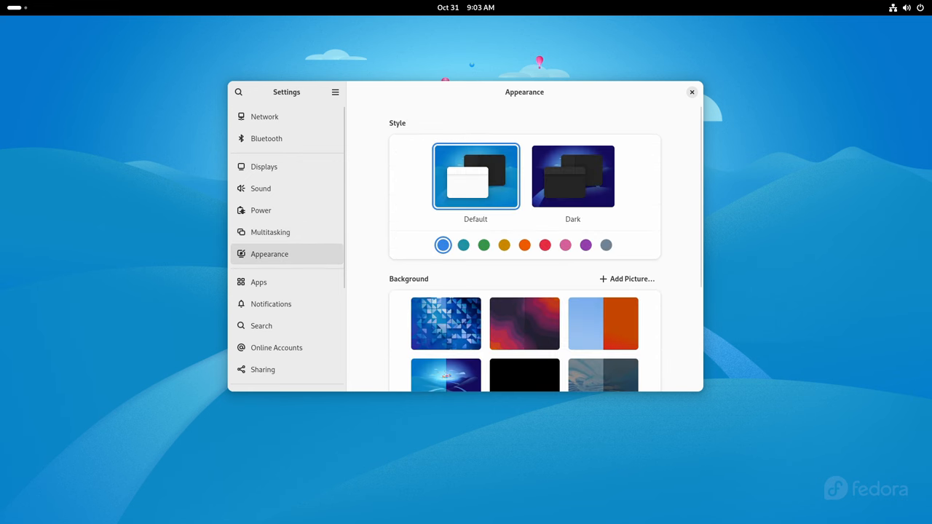
pyautogui.click(572, 175)
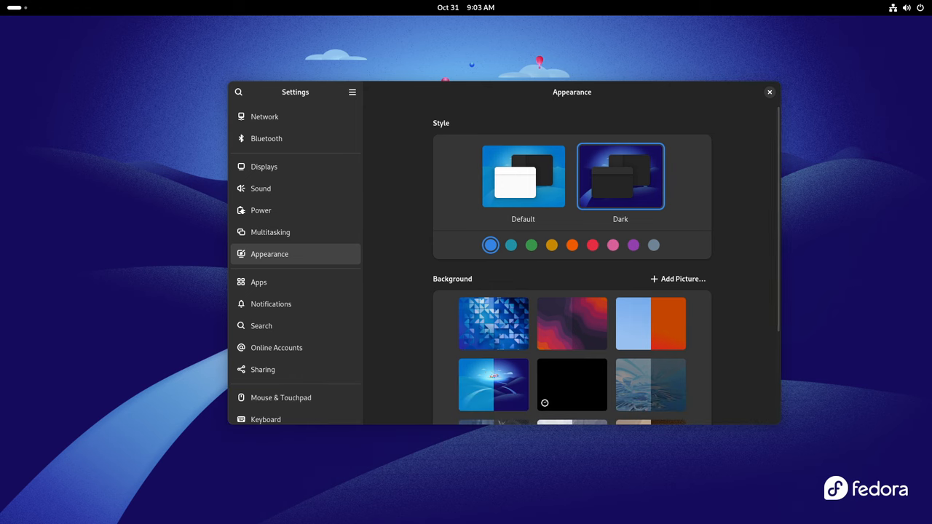
pyautogui.click(769, 92)
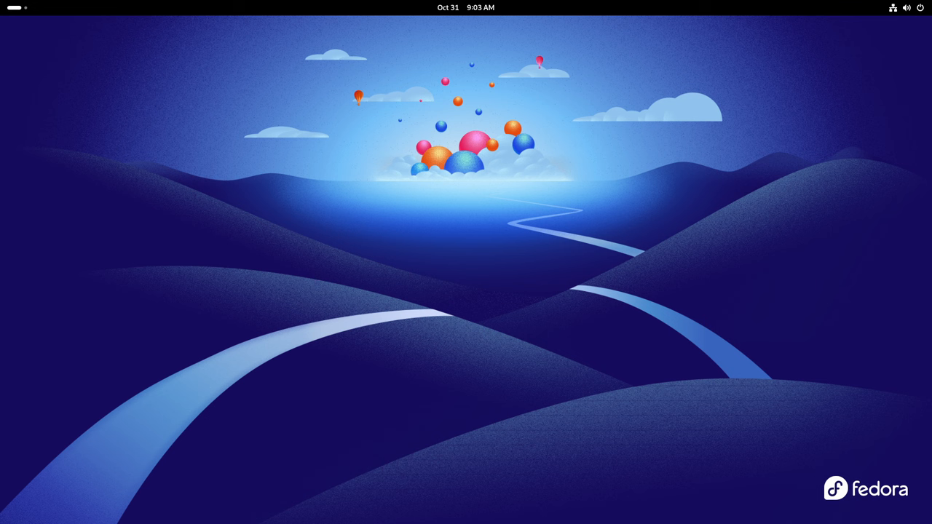
# Reopen Settings from the top-bar quick settings menu, landing on Appearance.
pyautogui.click(904, 7)
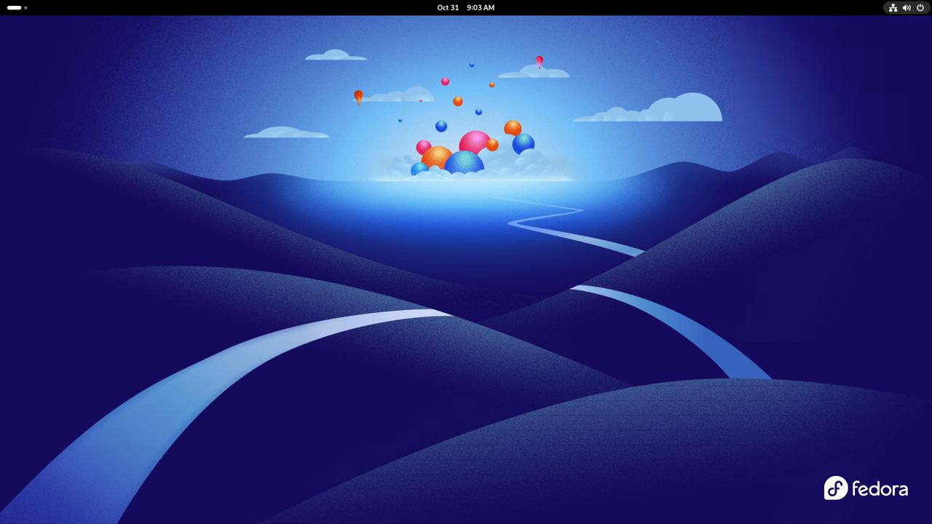
pyautogui.click(465, 8)
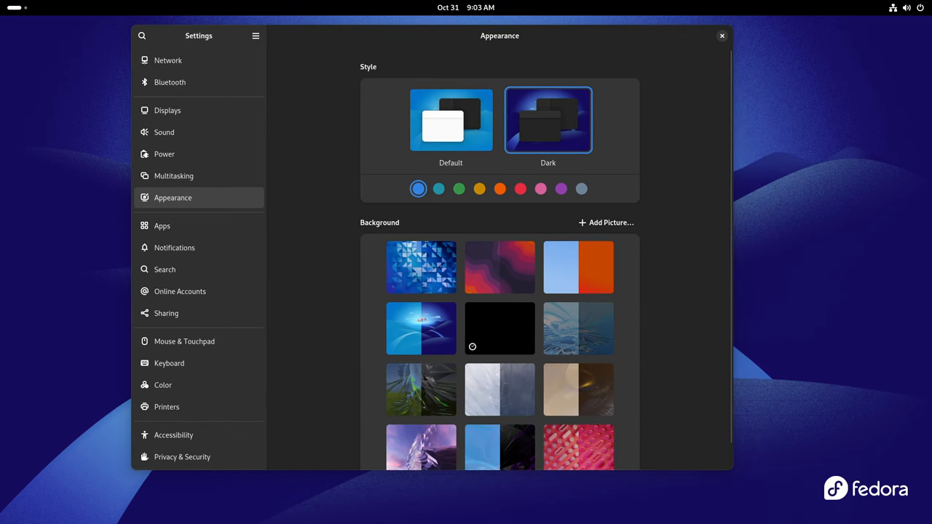
# Browse the Appearance, Bluetooth and Displays panels in the Settings sidebar.
pyautogui.scroll(-3)
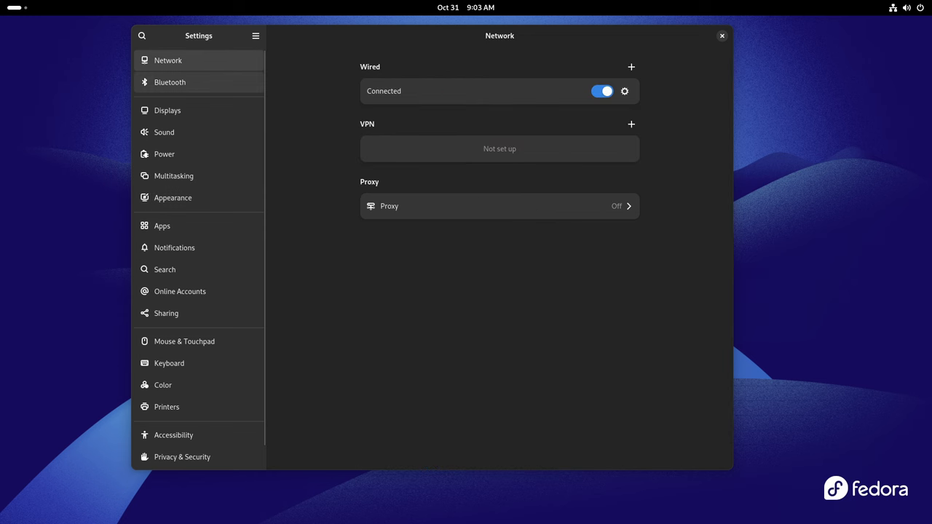
pyautogui.click(170, 81)
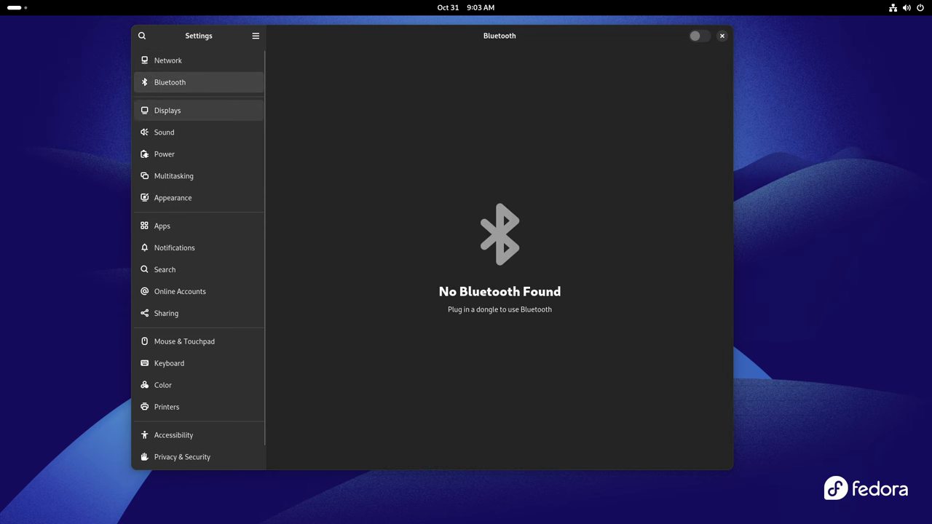
pyautogui.click(164, 132)
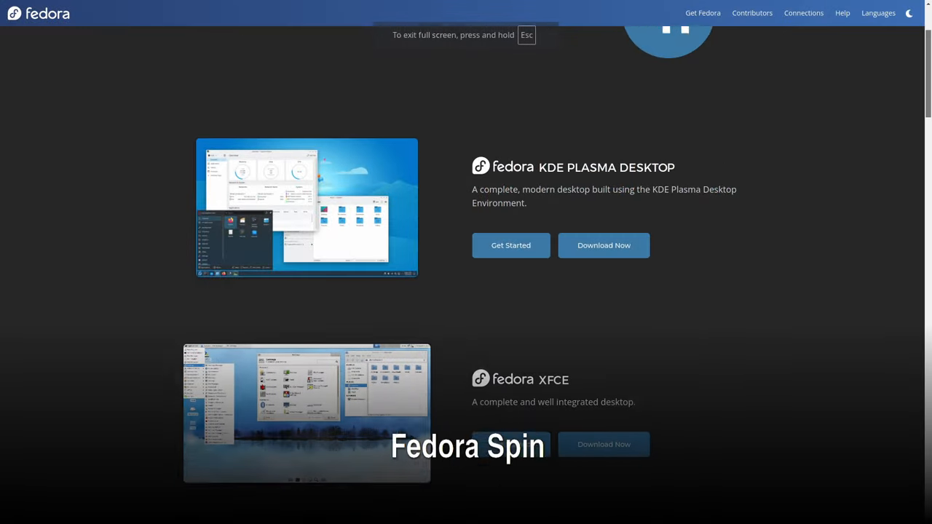
# Scroll the Fedora spins page down to the Xfce and Cinnamon listings.
pyautogui.scroll(-3)
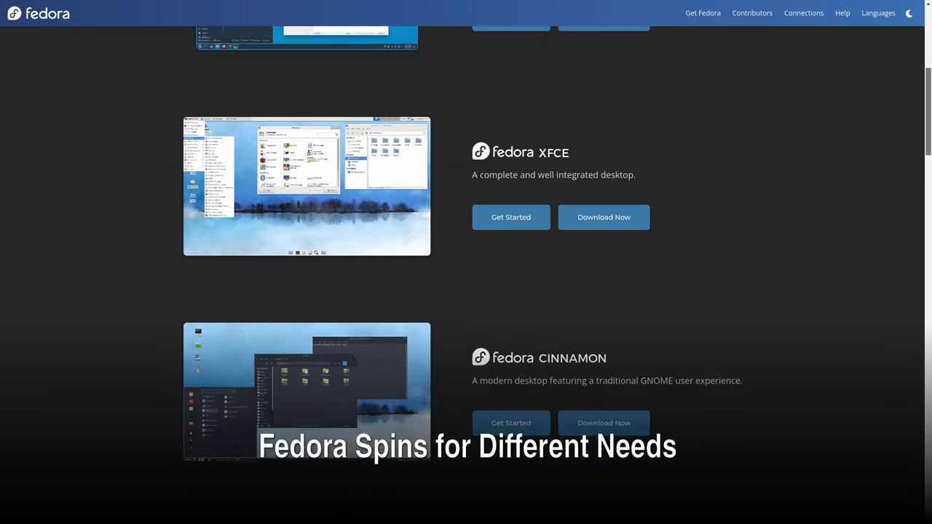
pyautogui.scroll(-3)
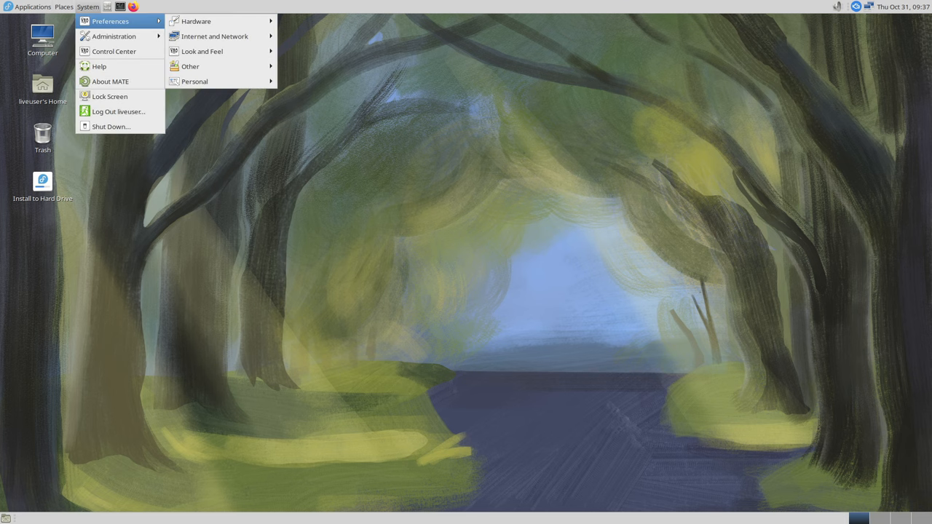
pyautogui.moveTo(114, 50)
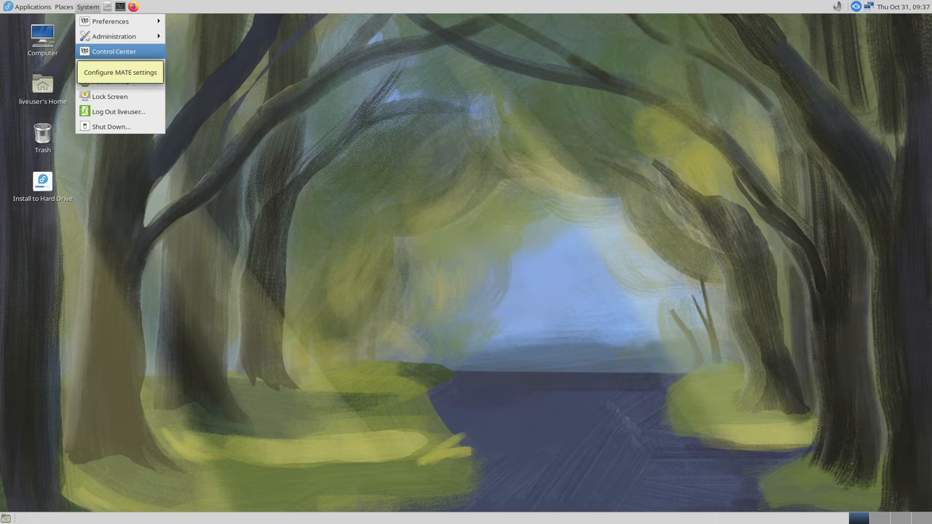
# Launch Thunar from the app grid, view its About box, and bring the app grid back.
pyautogui.click(119, 51)
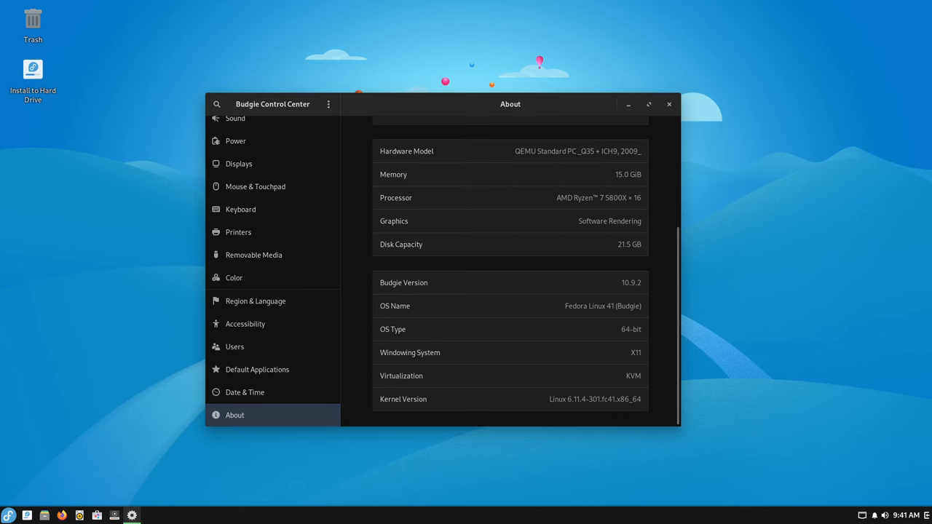
pyautogui.doubleClick(603, 306)
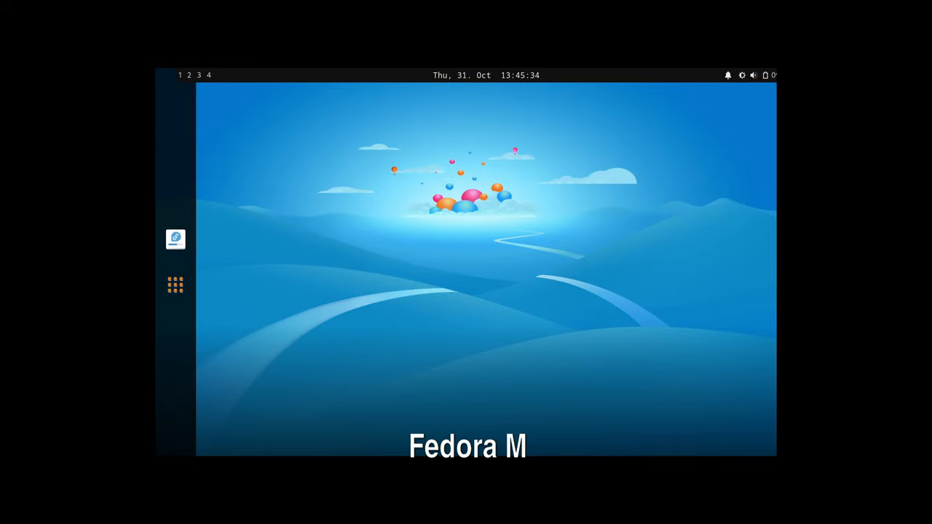
pyautogui.click(174, 284)
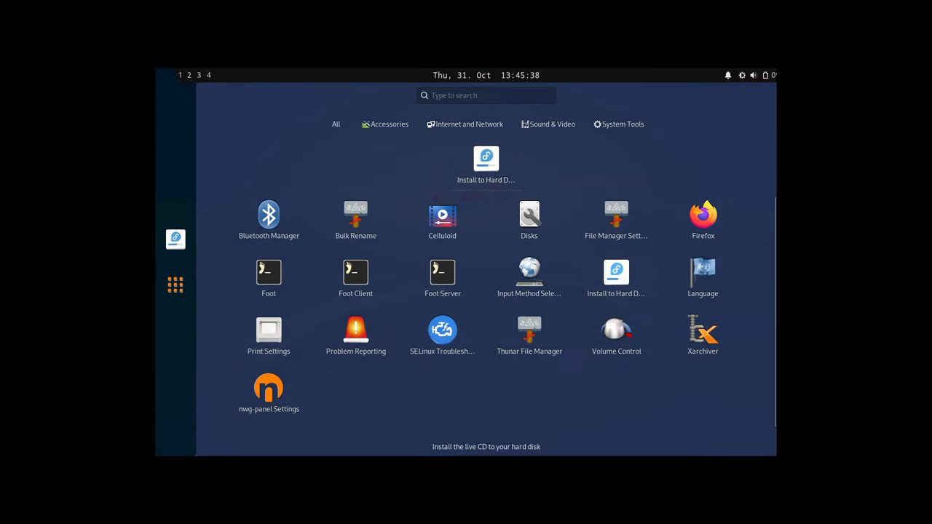
pyautogui.moveTo(529, 333)
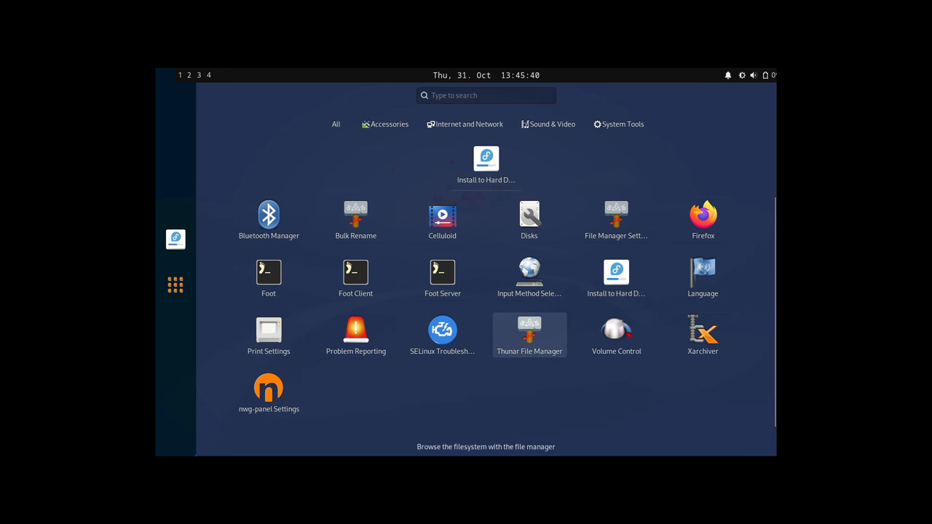
pyautogui.click(529, 329)
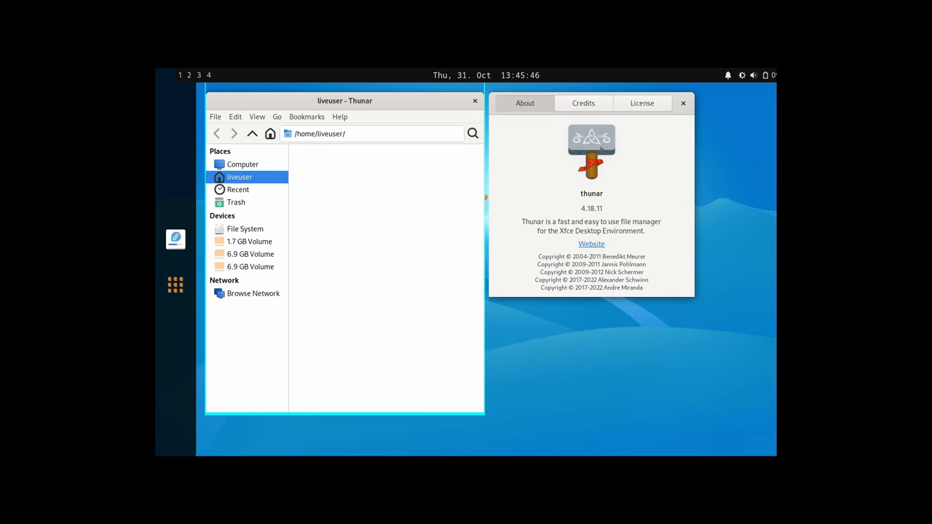
pyautogui.click(175, 285)
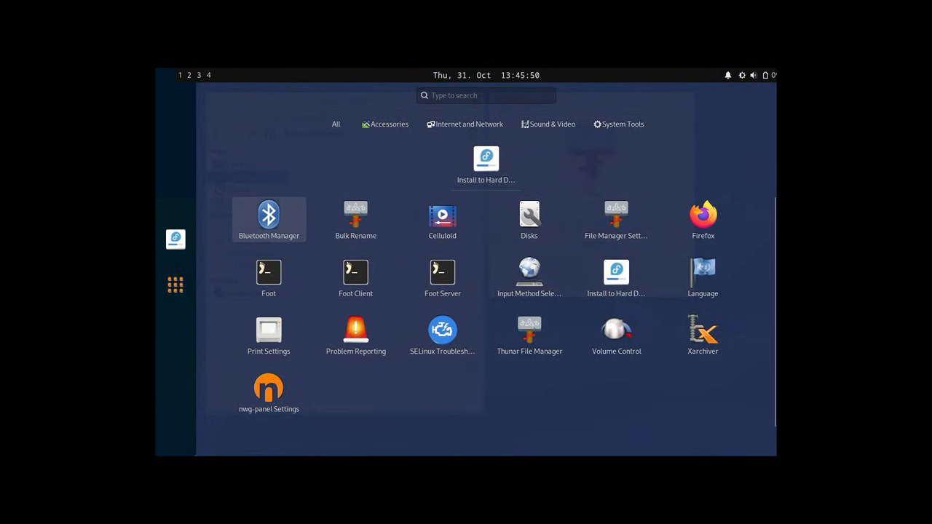
pyautogui.click(529, 329)
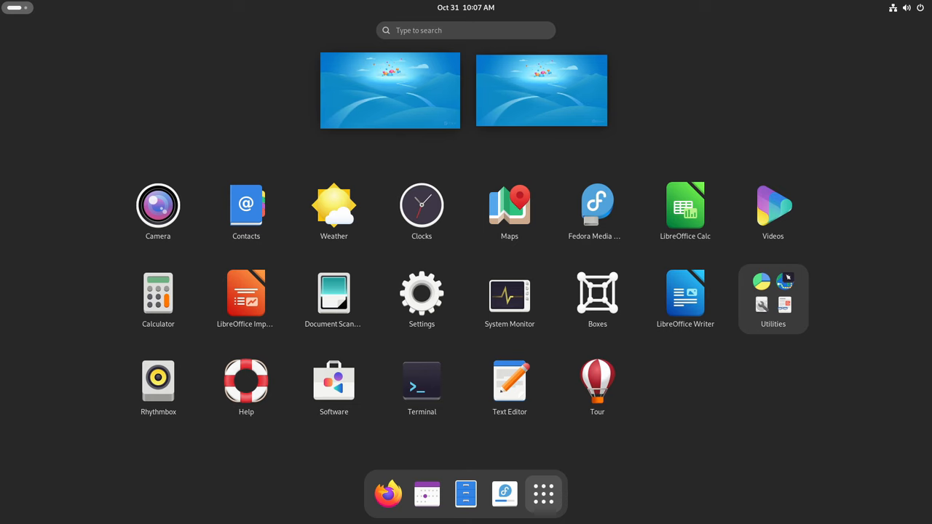
# Launch Terminal from the GNOME app grid.
pyautogui.click(421, 380)
pyautogui.write('sudo')
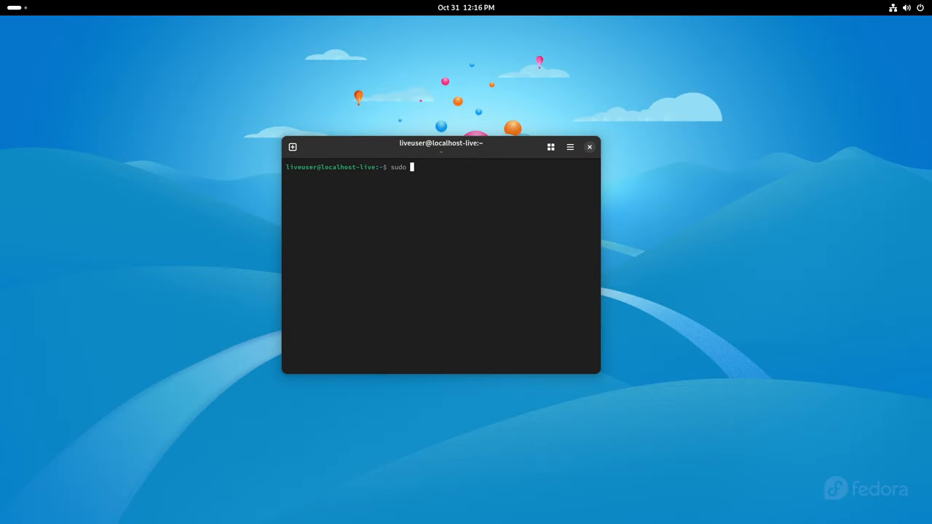
# Run 'sudo dnf up' in the terminal to start the system update.
pyautogui.write('dnf up')
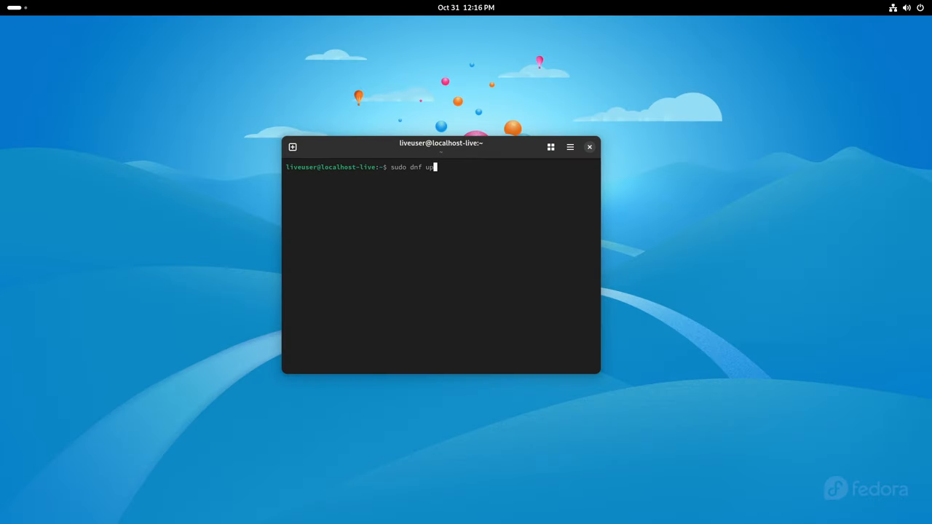
pyautogui.press('Return')
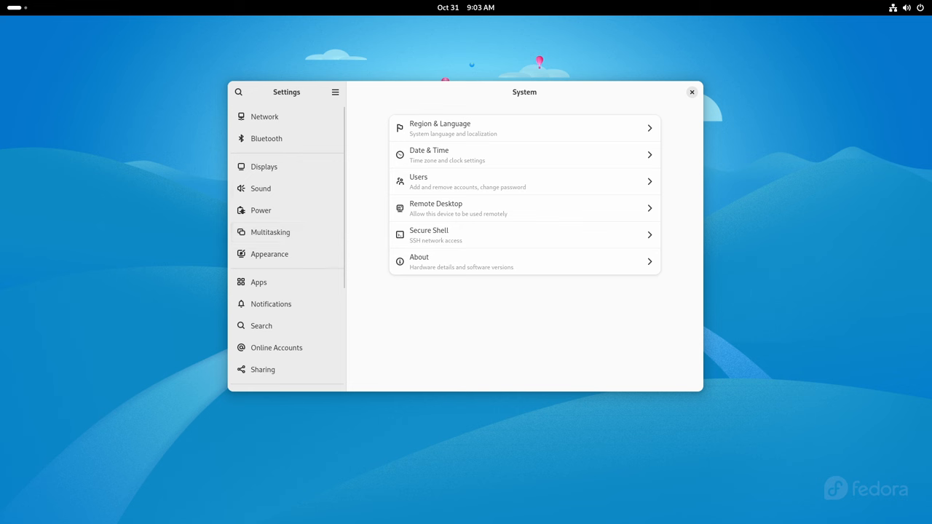
# Choose the Dark style in Appearance and close the Settings window.
pyautogui.click(269, 253)
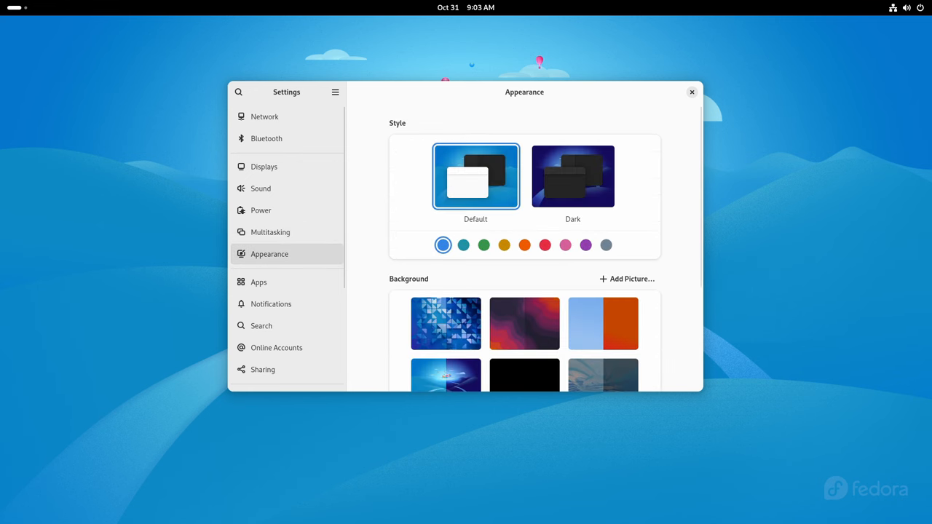
pyautogui.click(572, 175)
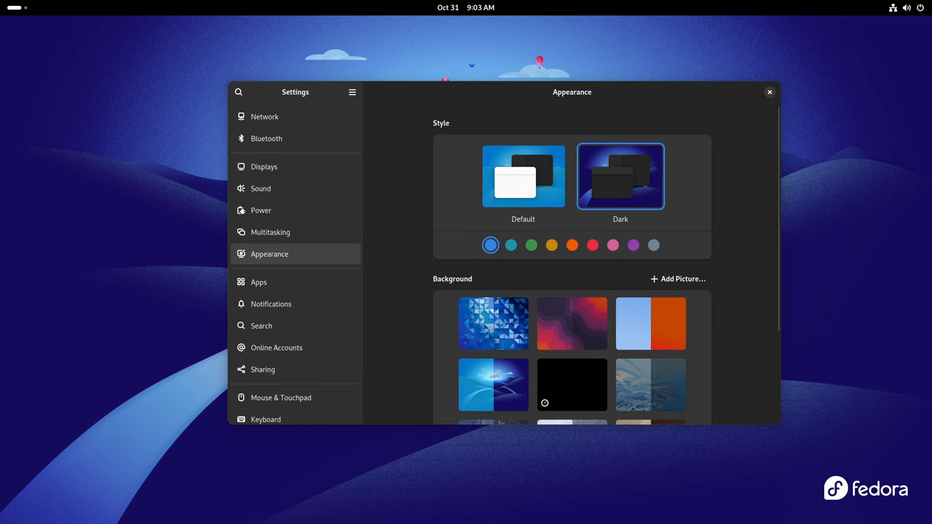
pyautogui.click(768, 92)
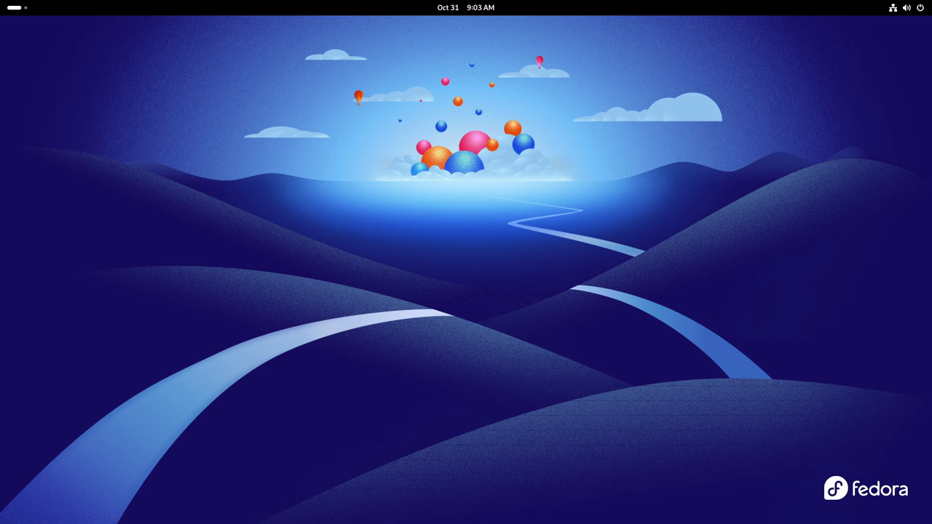
# Peek at quick settings, then reopen Appearance via the desktop's Change Background… menu.
pyautogui.click(903, 7)
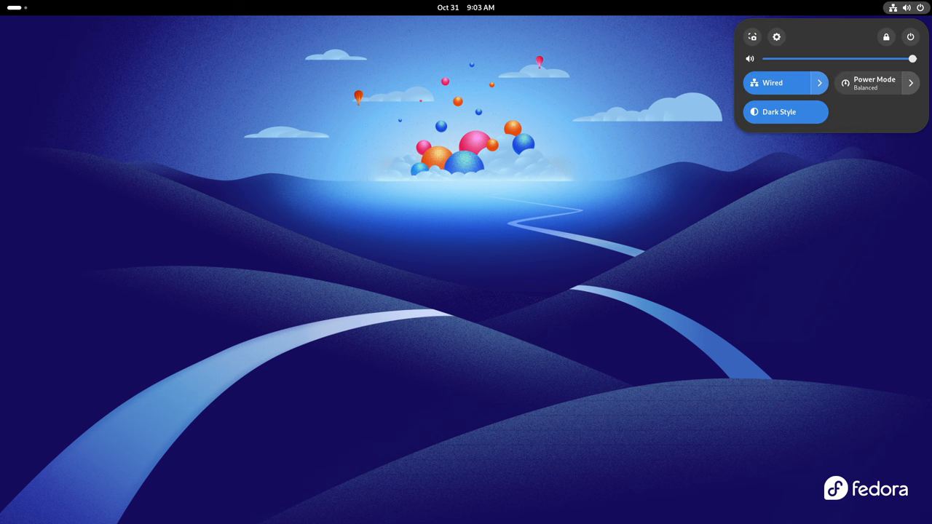
pyautogui.click(465, 8)
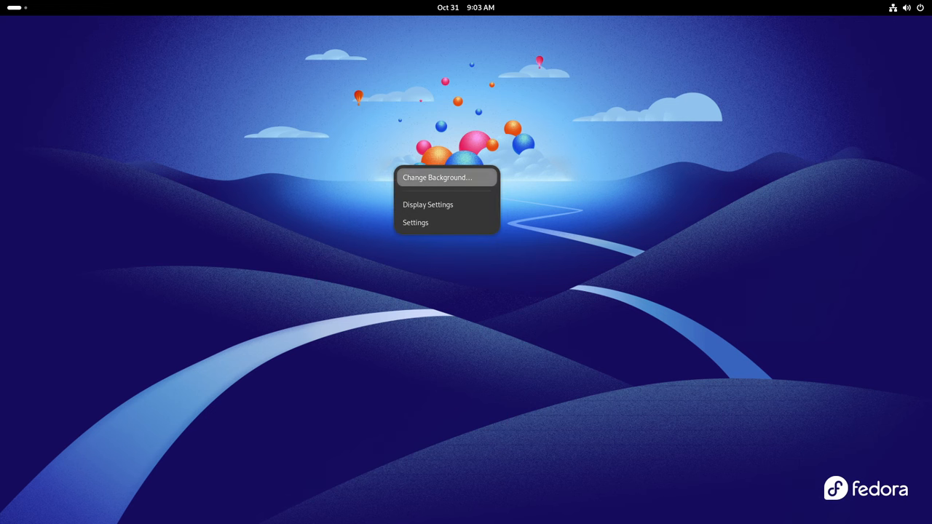
pyautogui.click(447, 176)
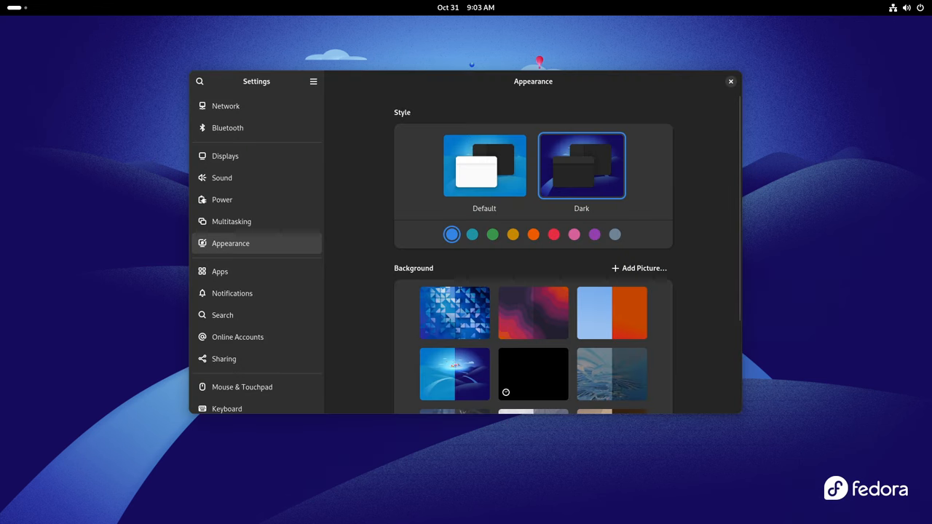